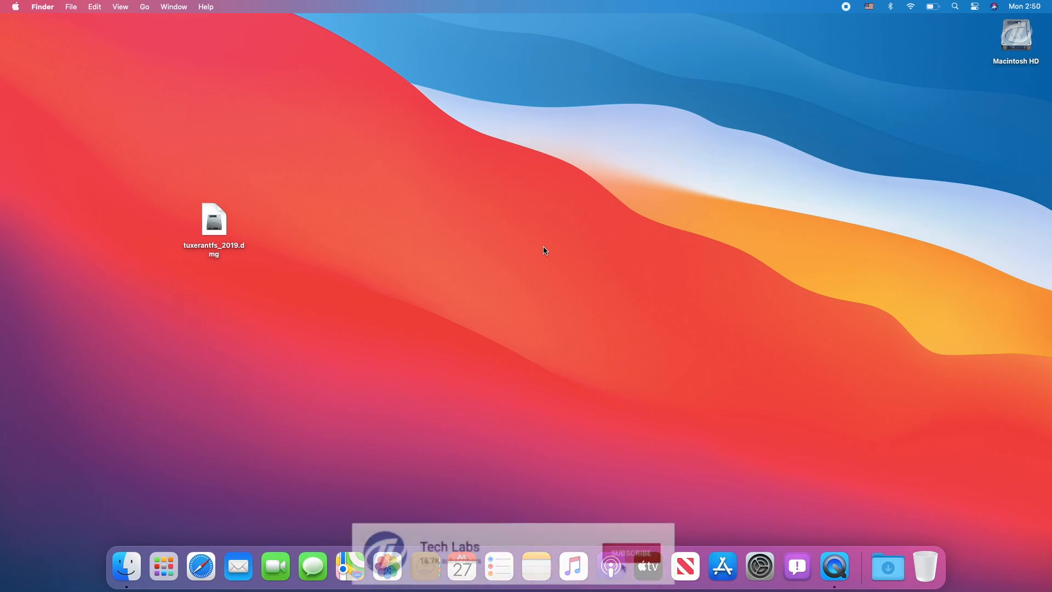
Open the New Volume drive, attempt to copy tuxerantfs_2019.dmg into it, and close it.
{"action": "left_click", "coordinate": [605, 552]}
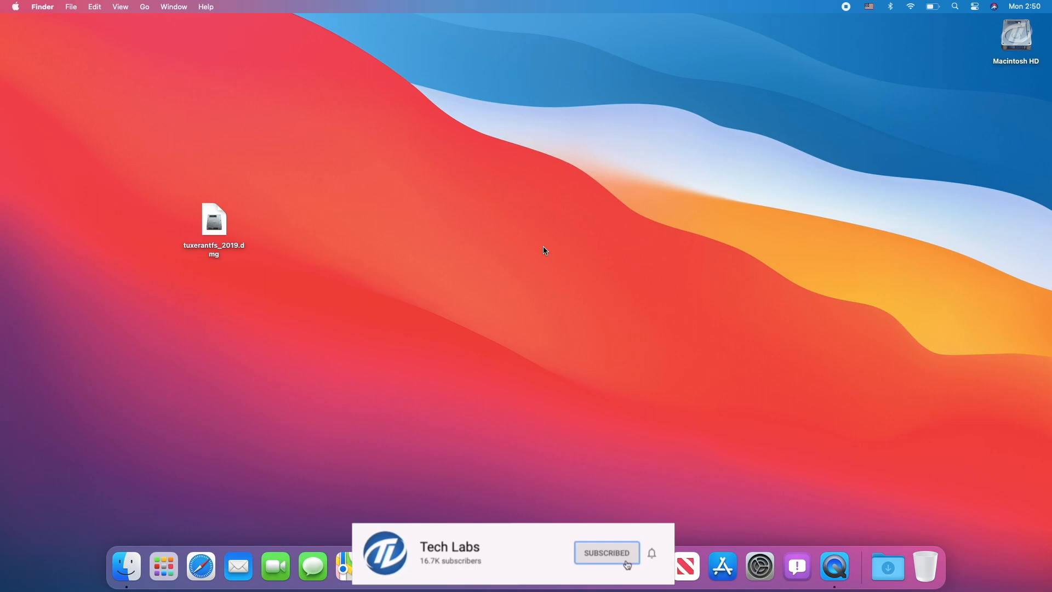
{"action": "mouse_move", "coordinate": [651, 557]}
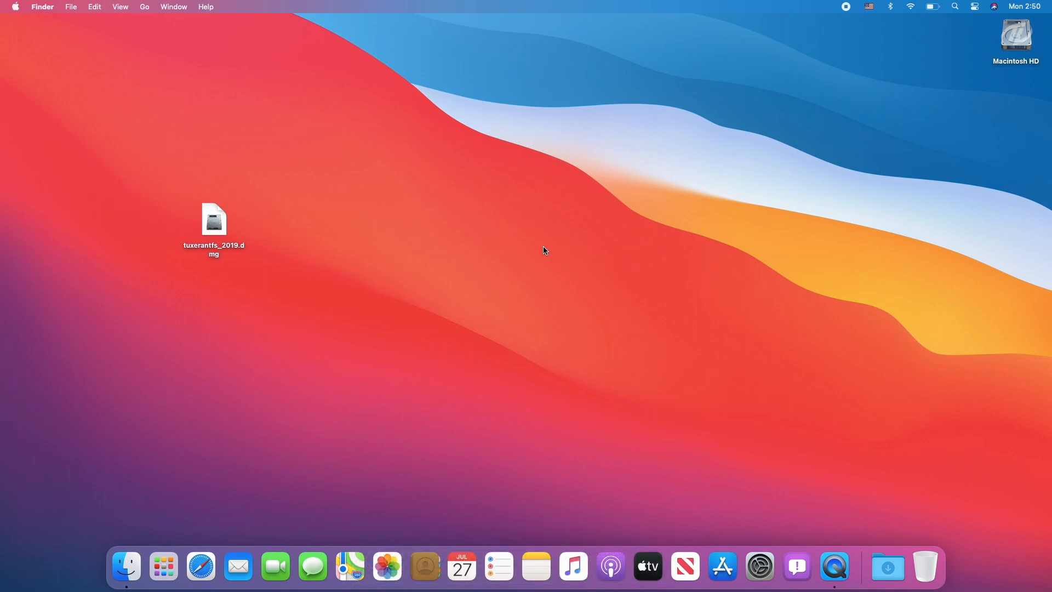
{"action": "double_click", "coordinate": [214, 220]}
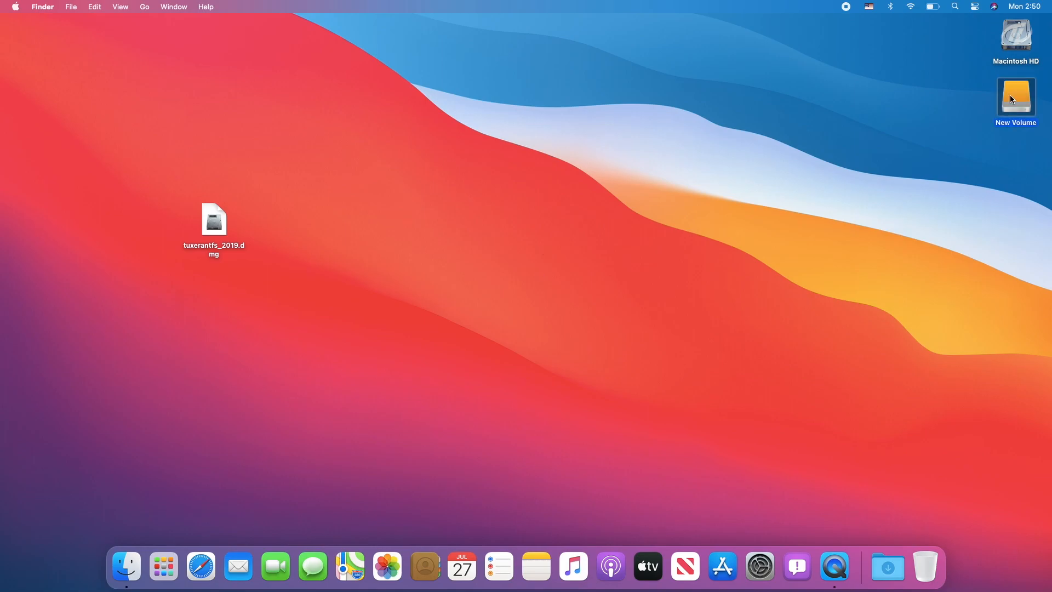
{"action": "right_click", "coordinate": [671, 235]}
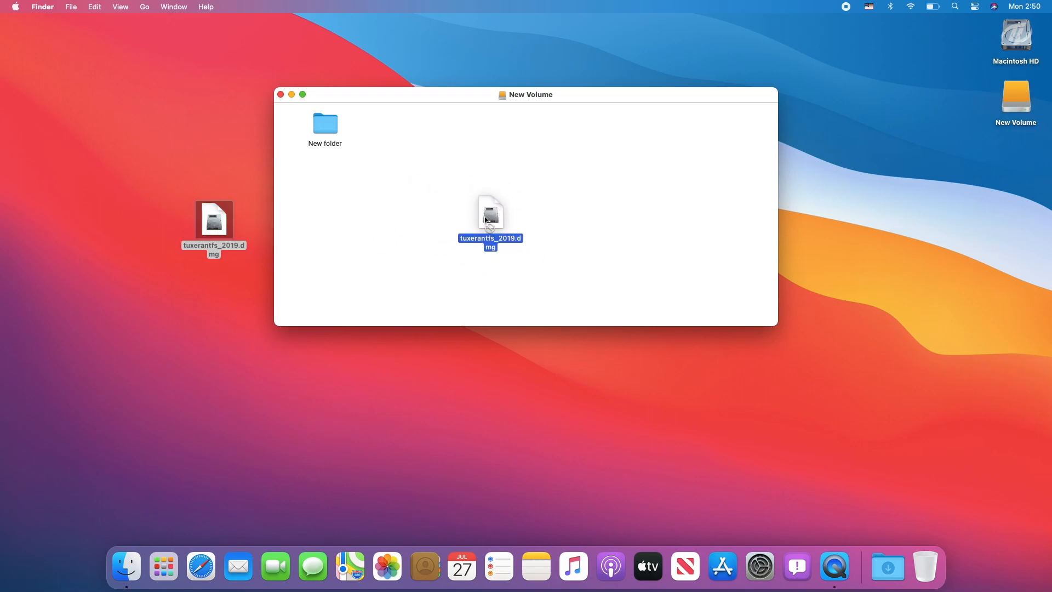
{"action": "left_click", "coordinate": [280, 93]}
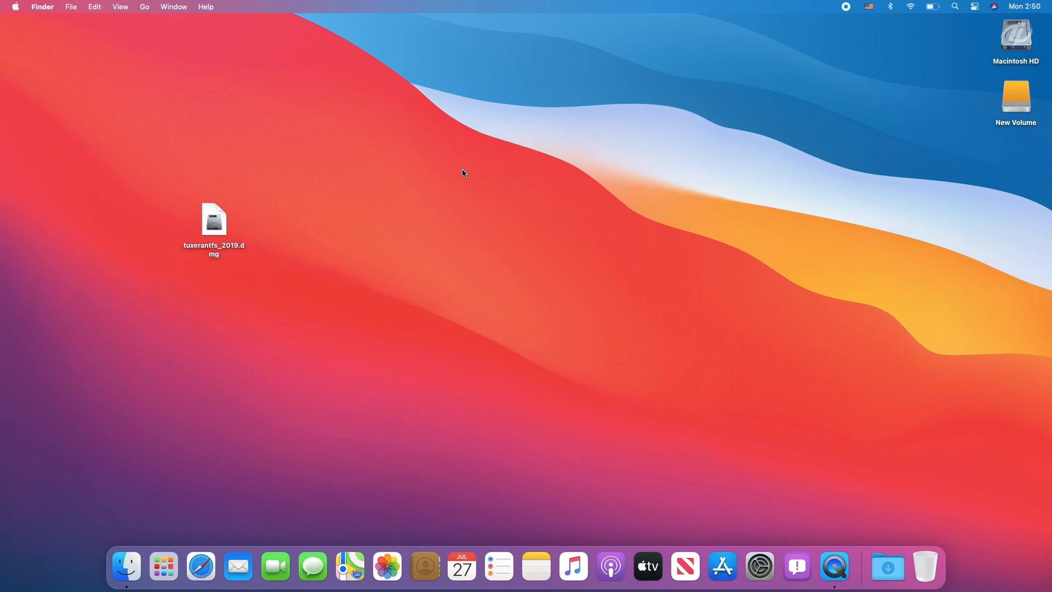
{"action": "mouse_move", "coordinate": [461, 176]}
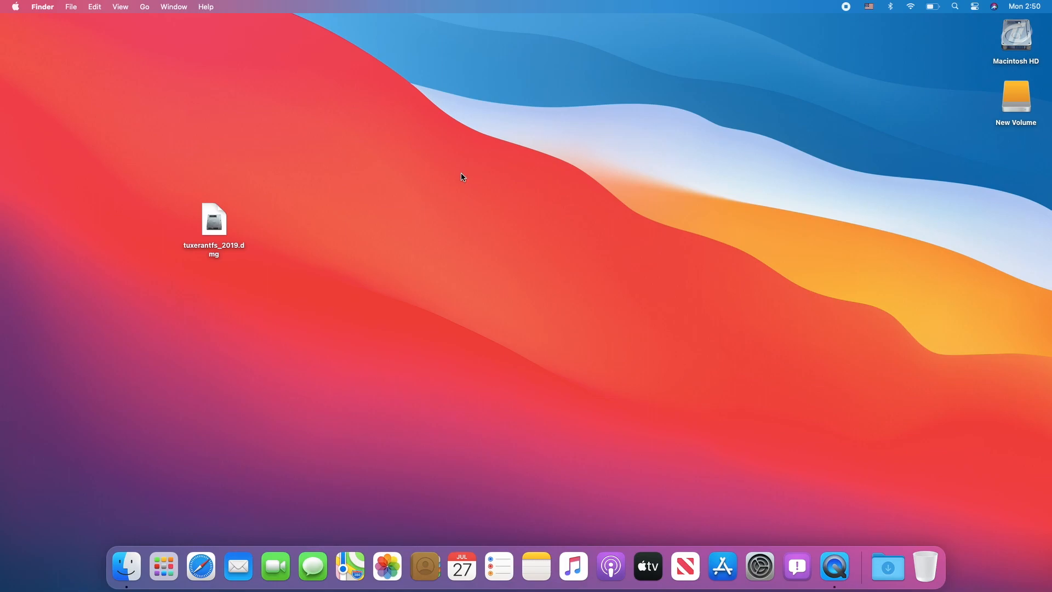
{"action": "mouse_move", "coordinate": [208, 225]}
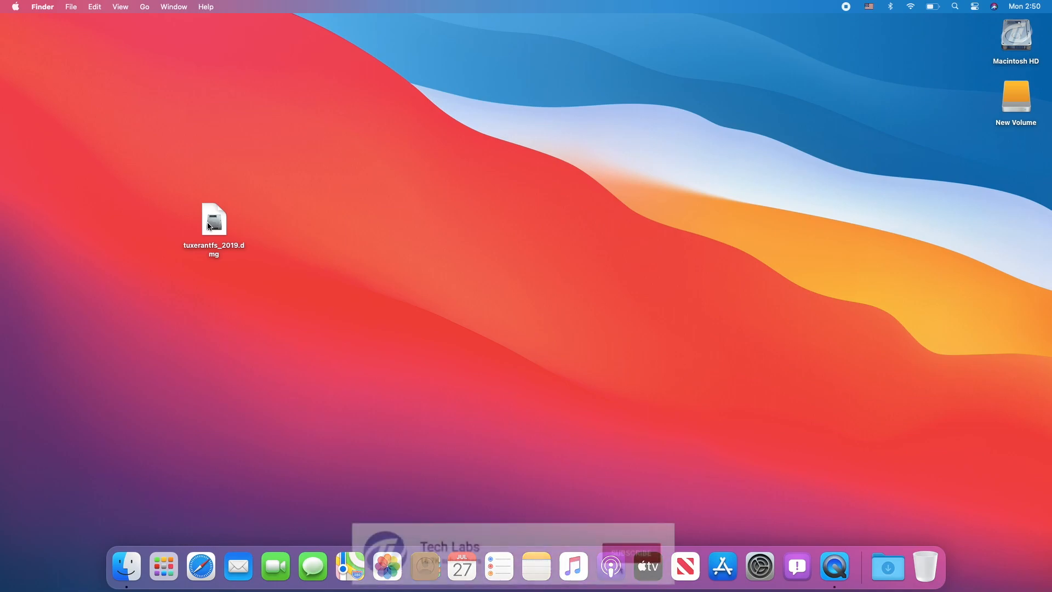
Mount tuxerantfs_2019.dmg and launch Install Tuxera NTFS, approving the downloaded-app warning.
{"action": "left_click", "coordinate": [212, 219]}
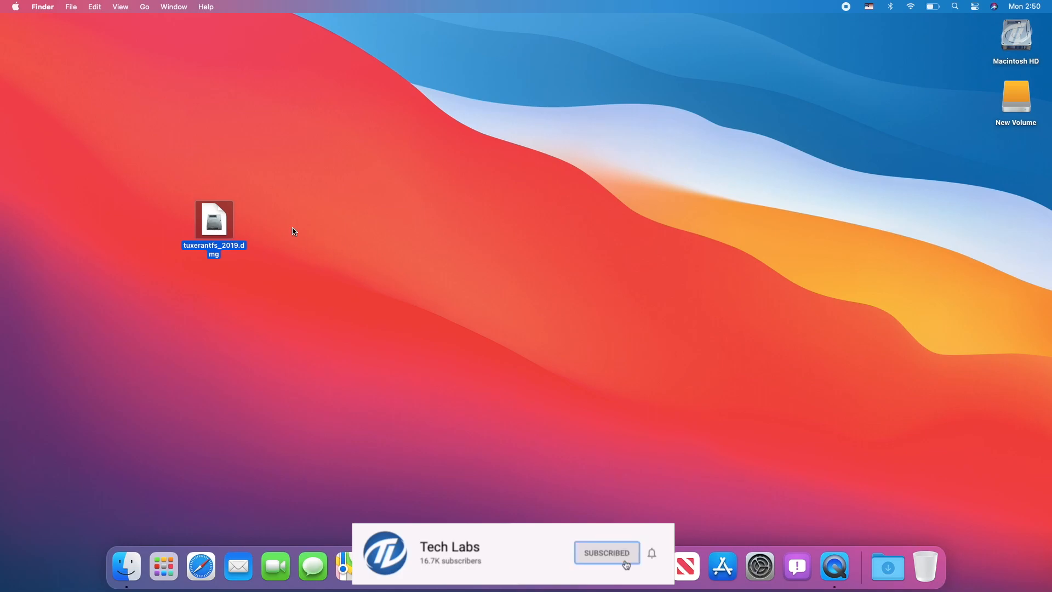
{"action": "double_click", "coordinate": [213, 219]}
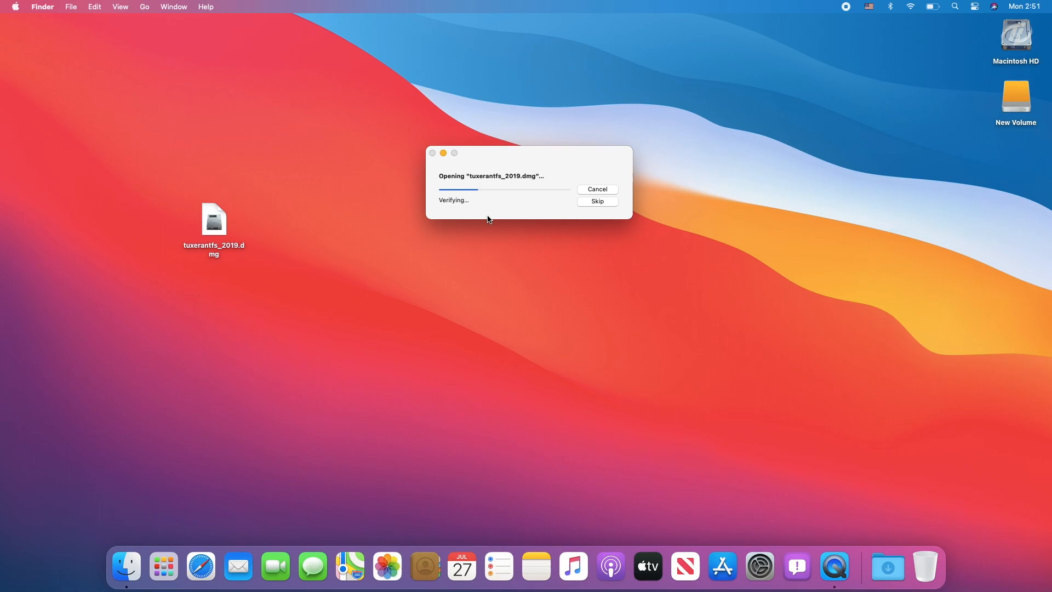
{"action": "mouse_move", "coordinate": [507, 224]}
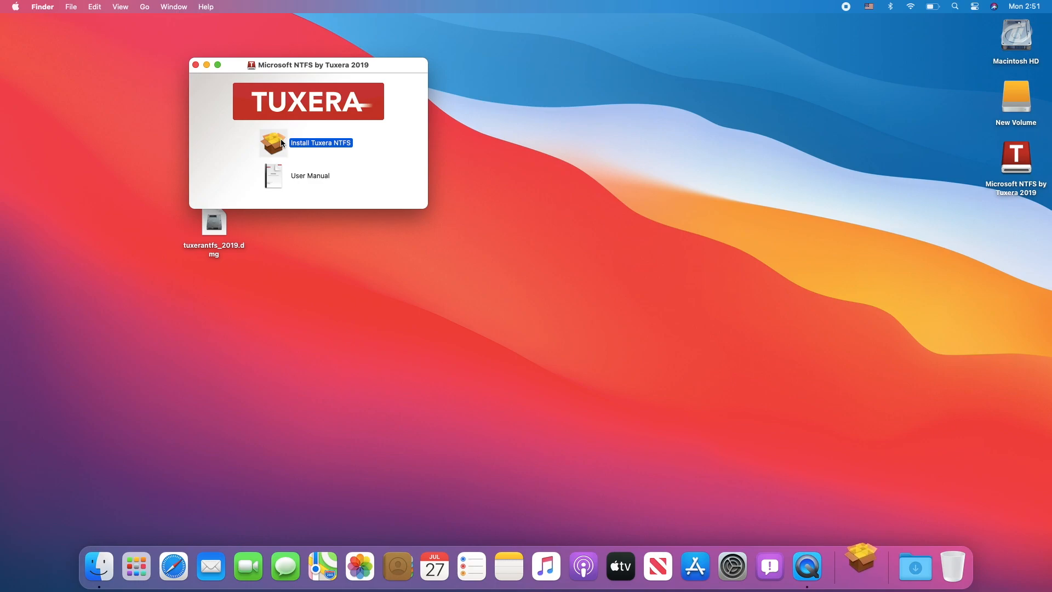
{"action": "double_click", "coordinate": [272, 142]}
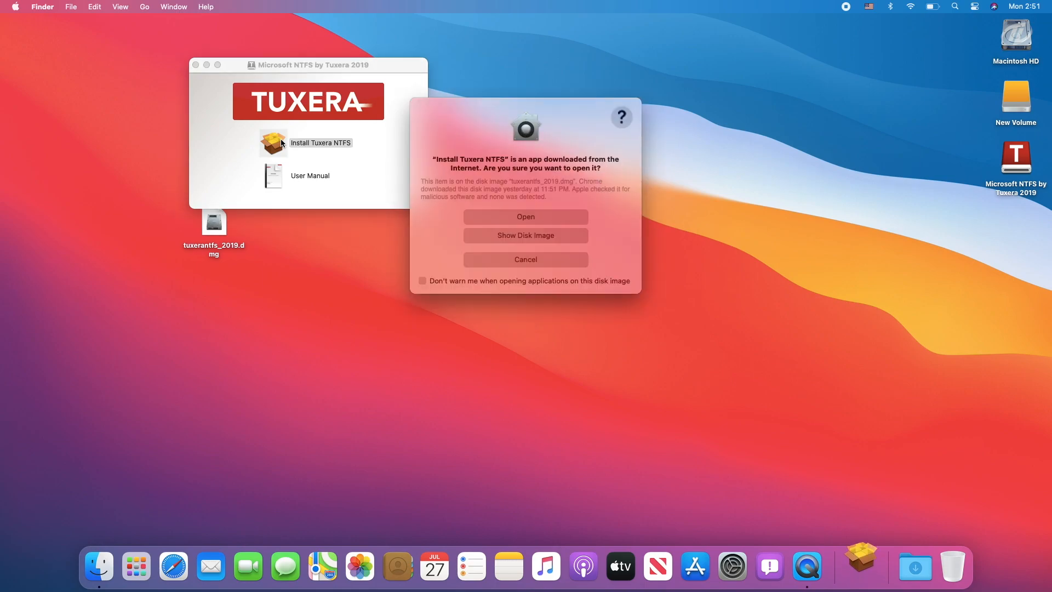
{"action": "left_click", "coordinate": [525, 216]}
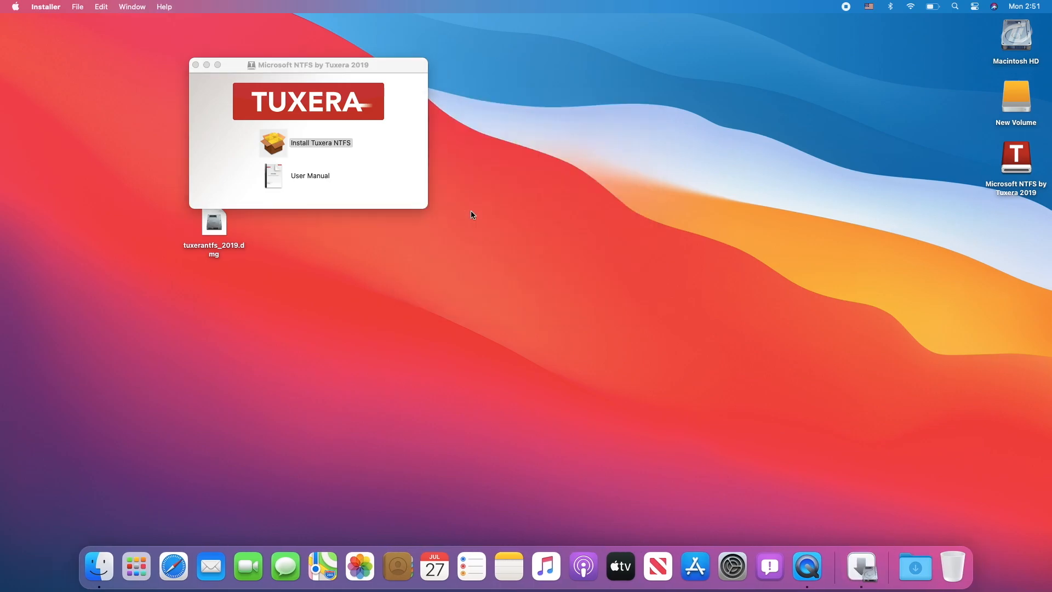
Start the Tuxera NTFS installer, pass the compatibility check, accept the license, and authorize installation.
{"action": "double_click", "coordinate": [271, 142]}
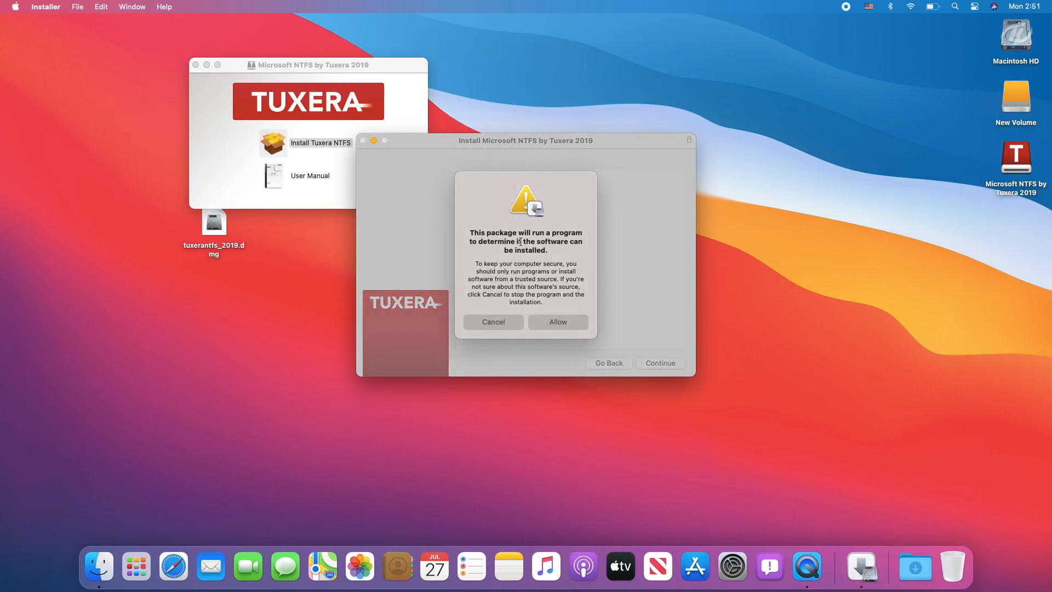
{"action": "left_click", "coordinate": [556, 322]}
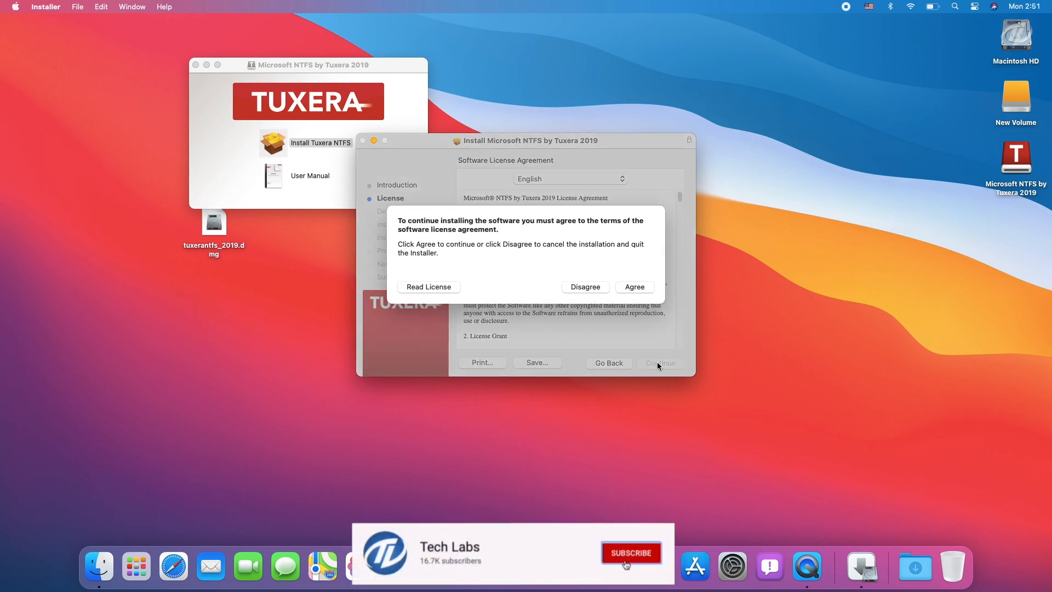
{"action": "left_click", "coordinate": [633, 286]}
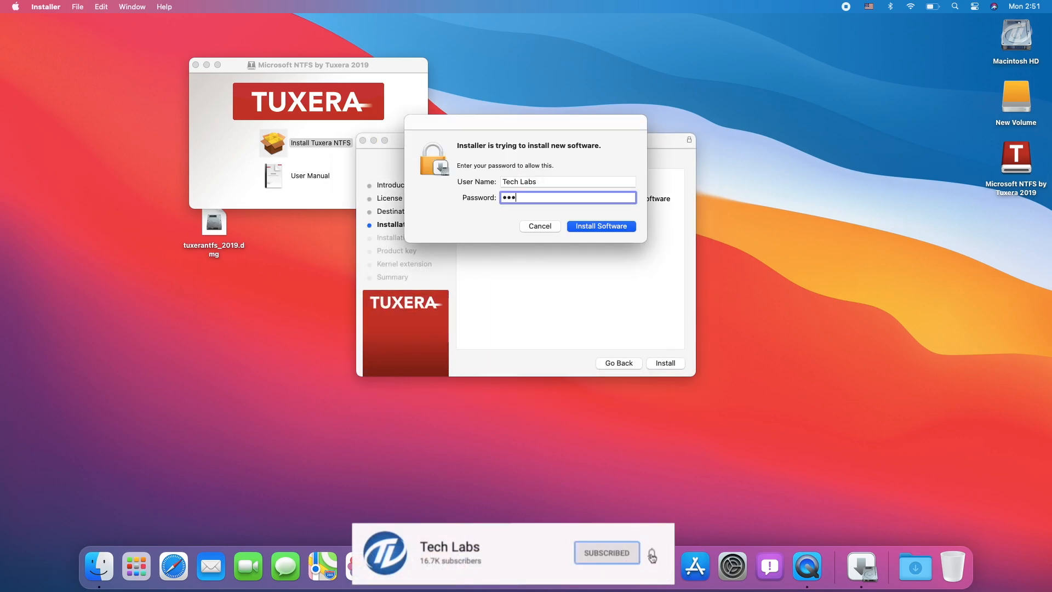
{"action": "left_click", "coordinate": [599, 226]}
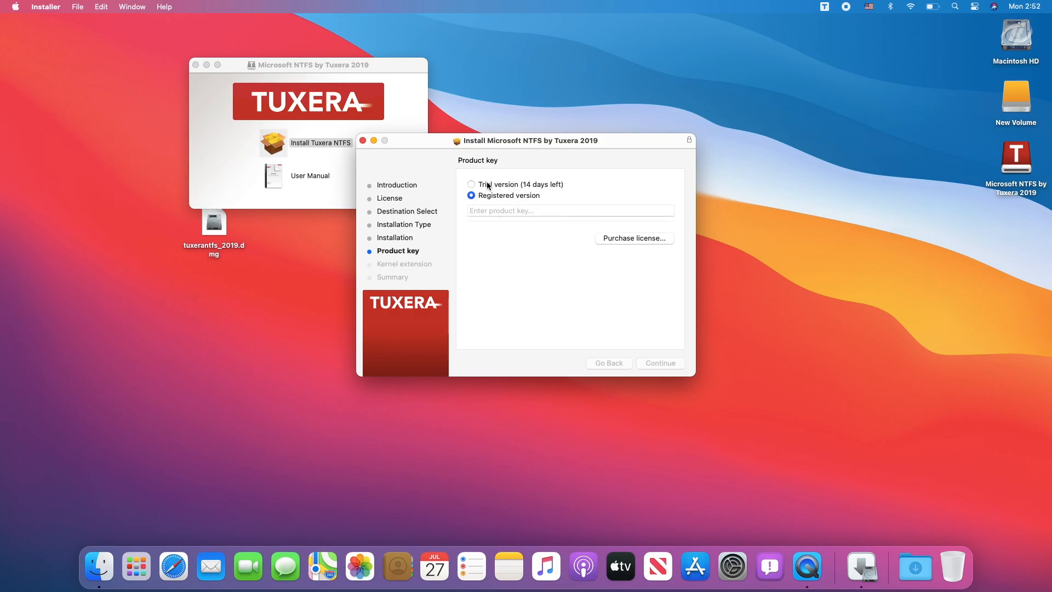
Choose the 14-day trial version, authorize the system changes, and restart the Mac.
{"action": "left_click", "coordinate": [660, 362]}
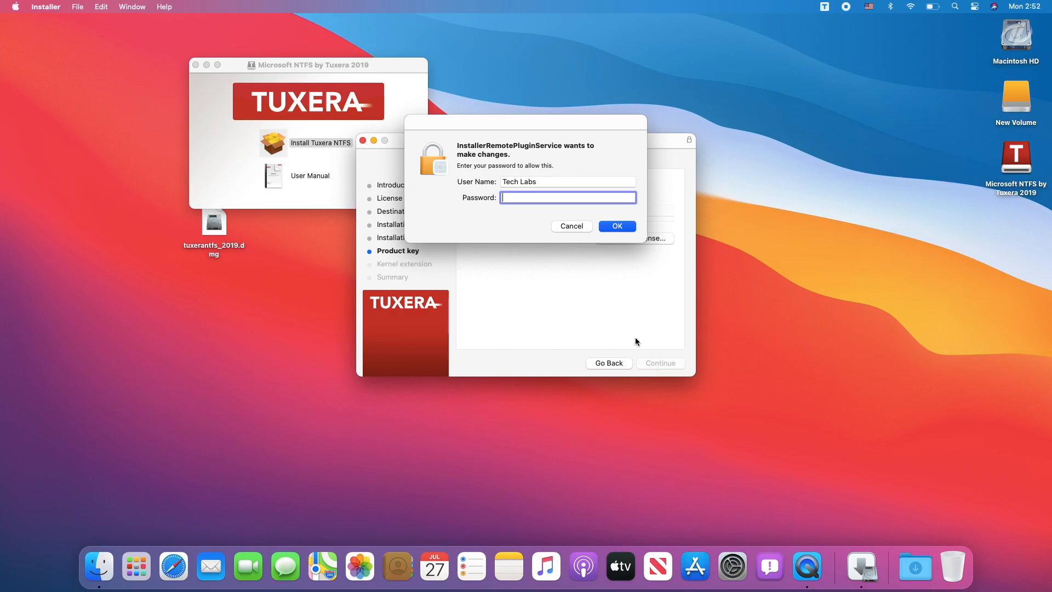
{"action": "left_click", "coordinate": [615, 226]}
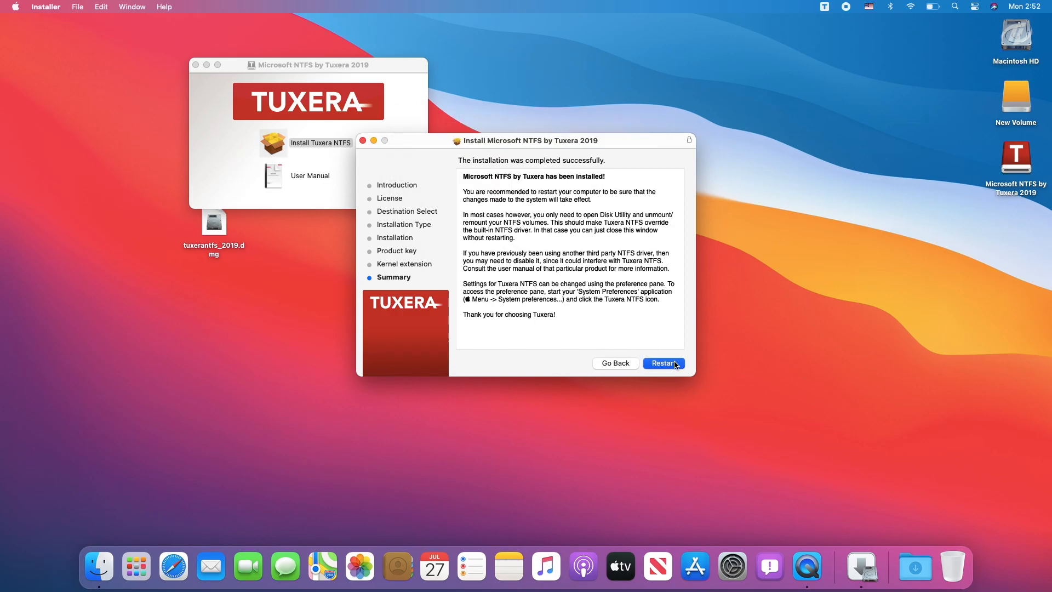
{"action": "left_click", "coordinate": [663, 362]}
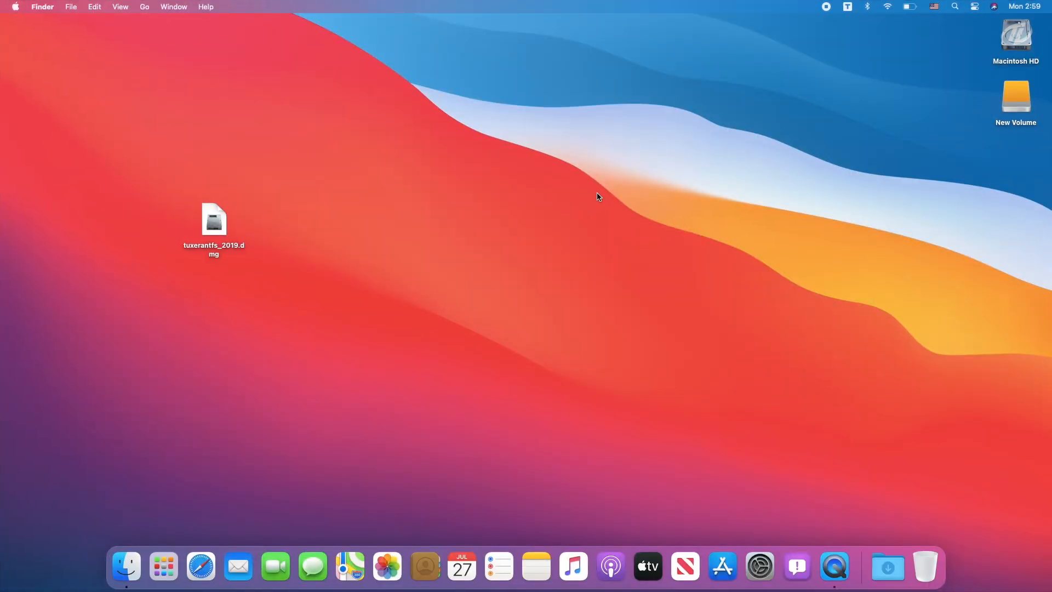
{"action": "mouse_move", "coordinate": [624, 201]}
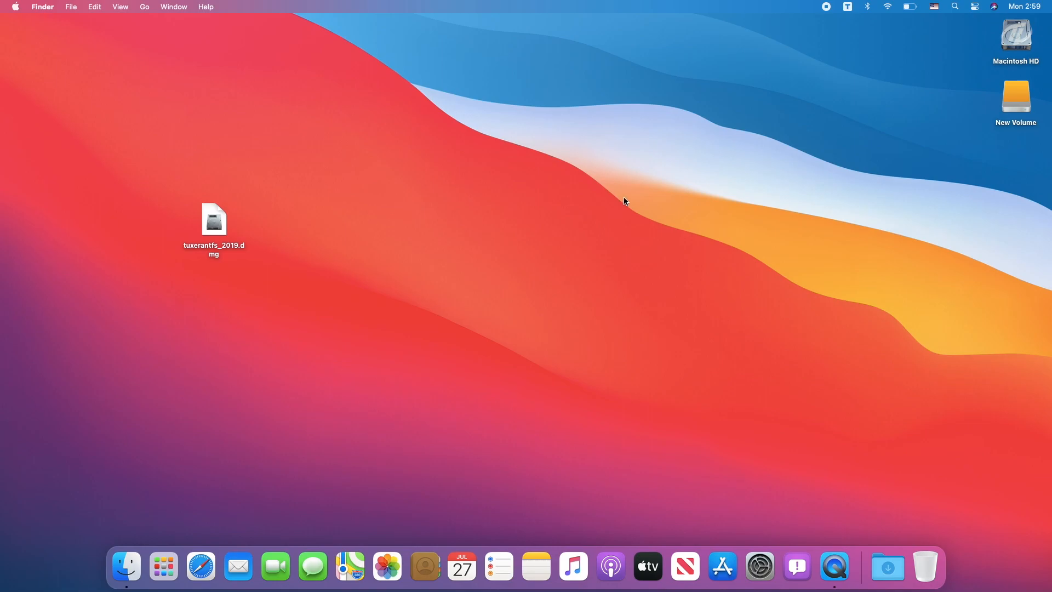
Create folder '1234' on New Volume, then remount New Volume in Tuxera Disk Manager.
{"action": "double_click", "coordinate": [1016, 93]}
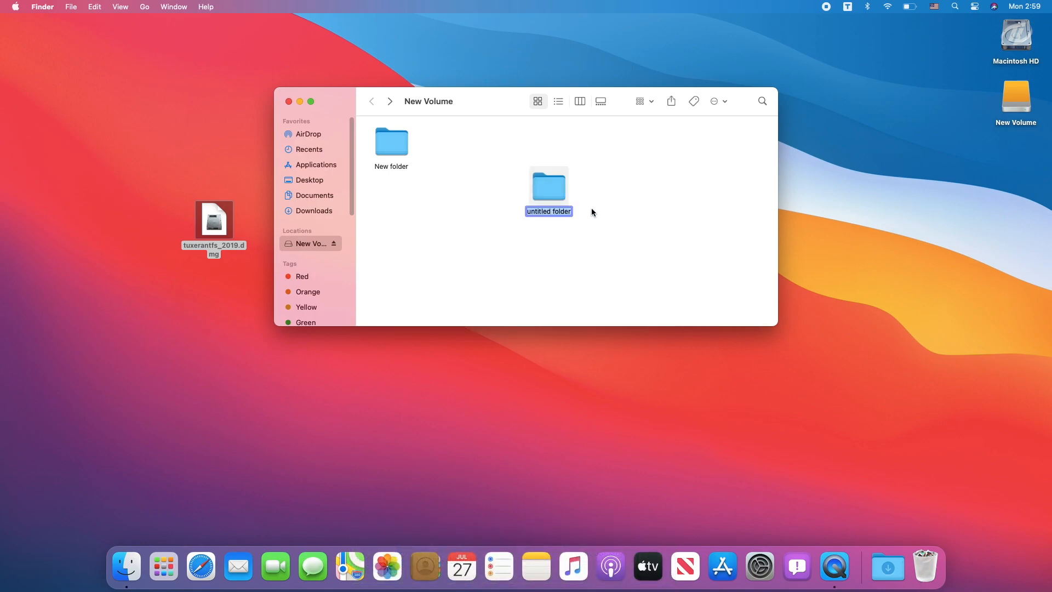
{"action": "type", "text": "1234"}
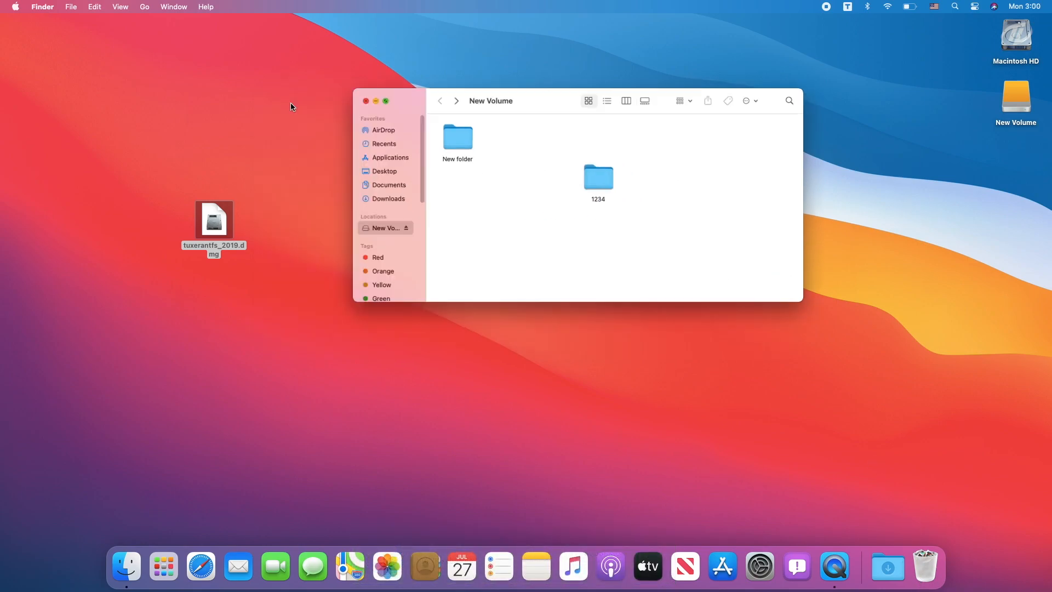
{"action": "left_click", "coordinate": [365, 101]}
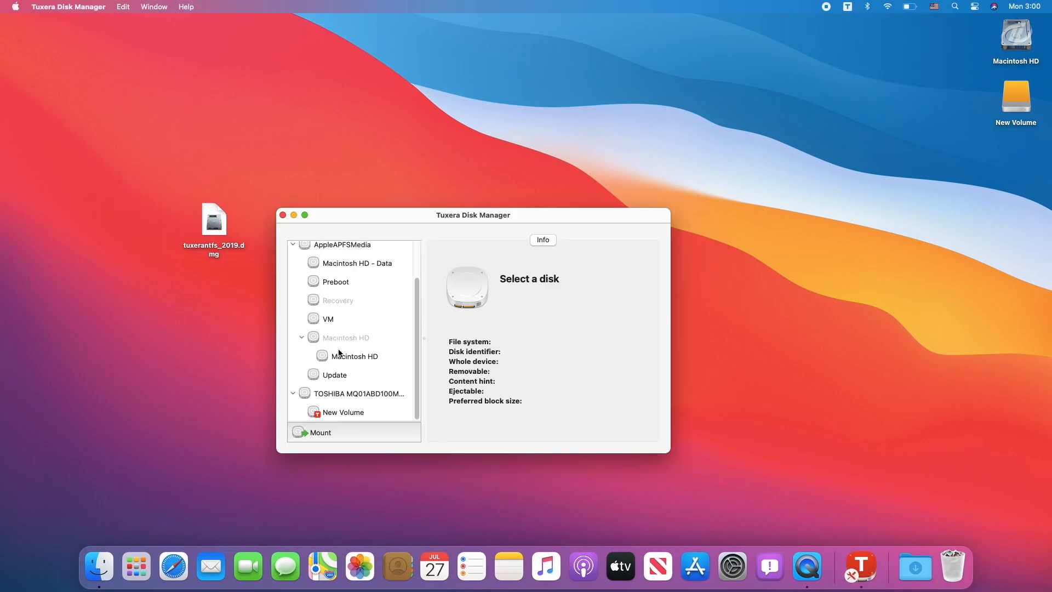
{"action": "left_click", "coordinate": [343, 412]}
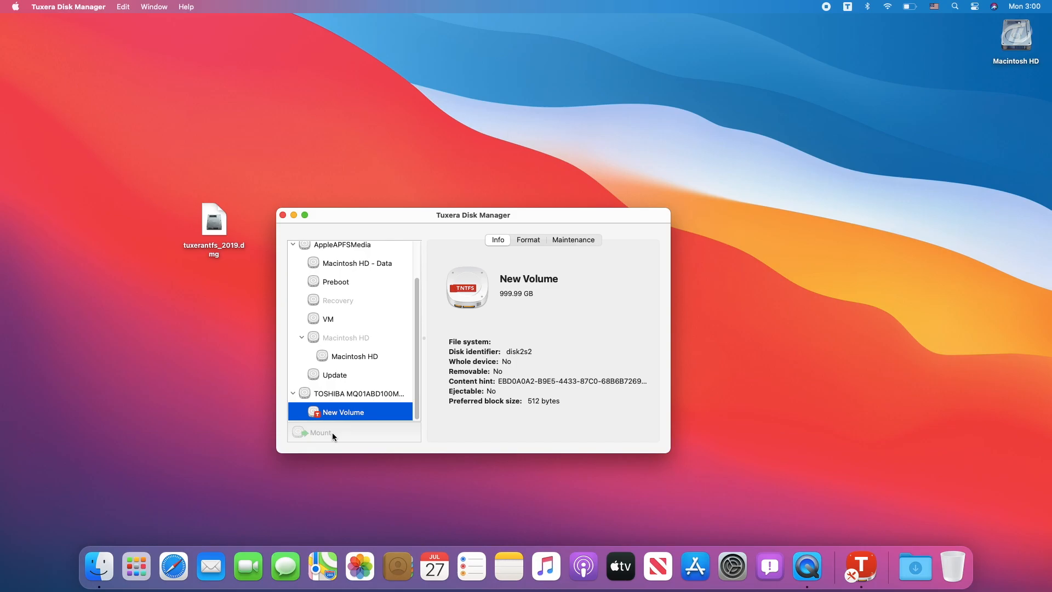
{"action": "left_click", "coordinate": [315, 433]}
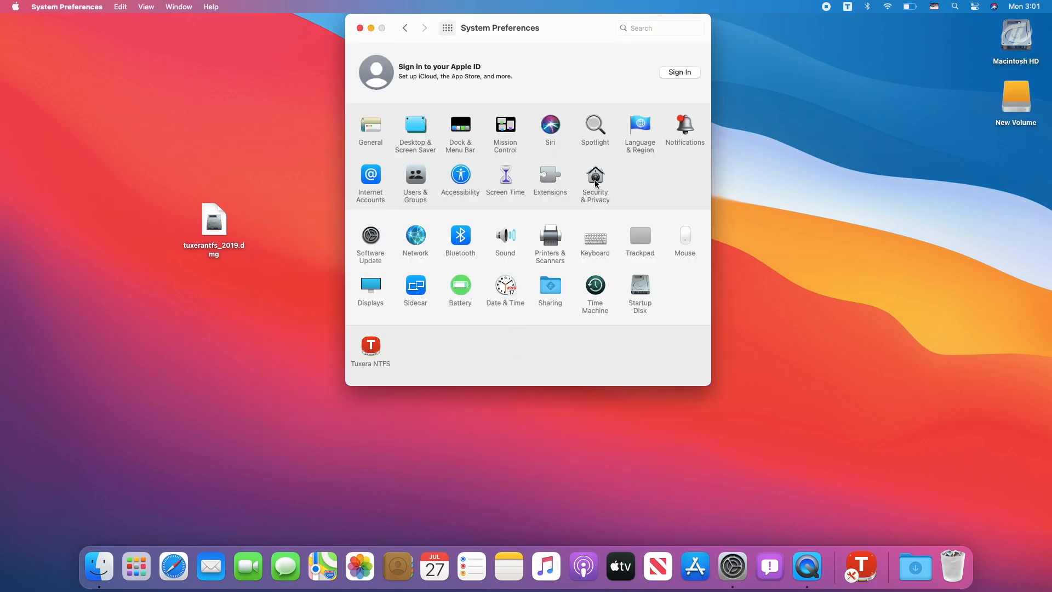
Open Security & Privacy in System Preferences, then quit System Preferences.
{"action": "left_click", "coordinate": [594, 177]}
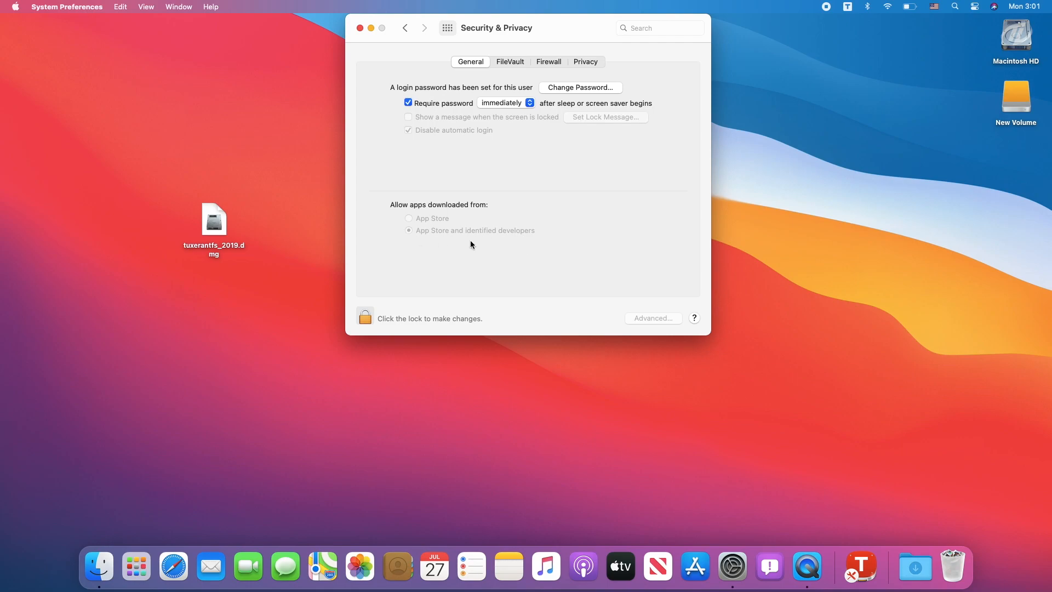
{"action": "left_click", "coordinate": [360, 27]}
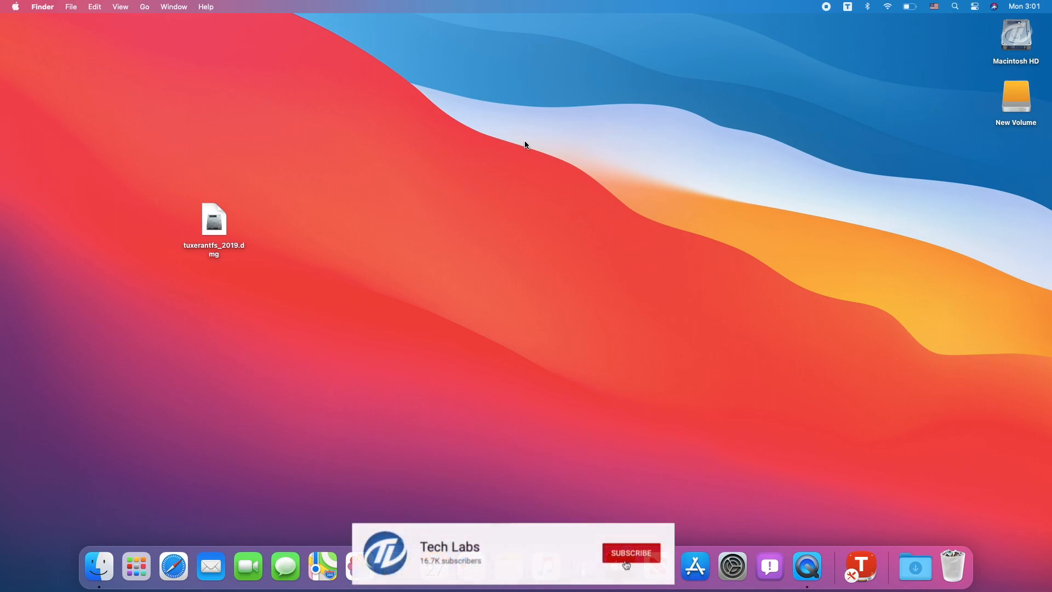
{"action": "left_click", "coordinate": [629, 552]}
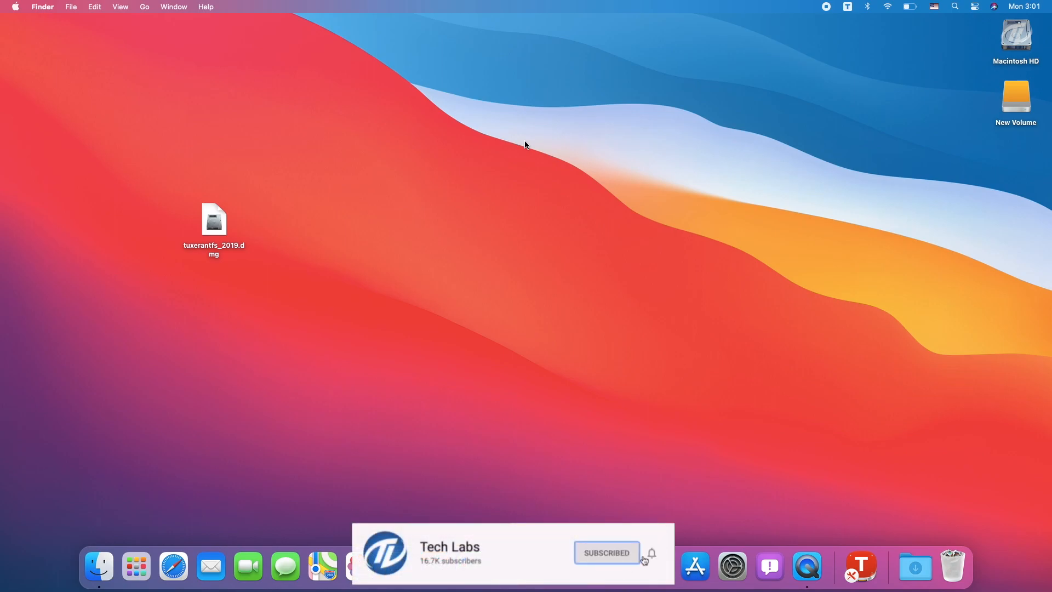